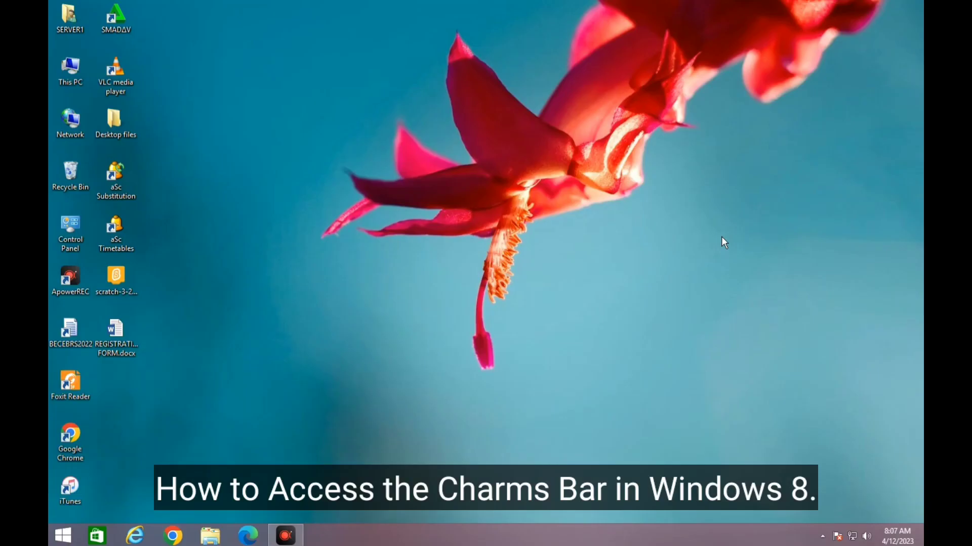
{"action": "mouse_move", "coordinate": [758, 296]}
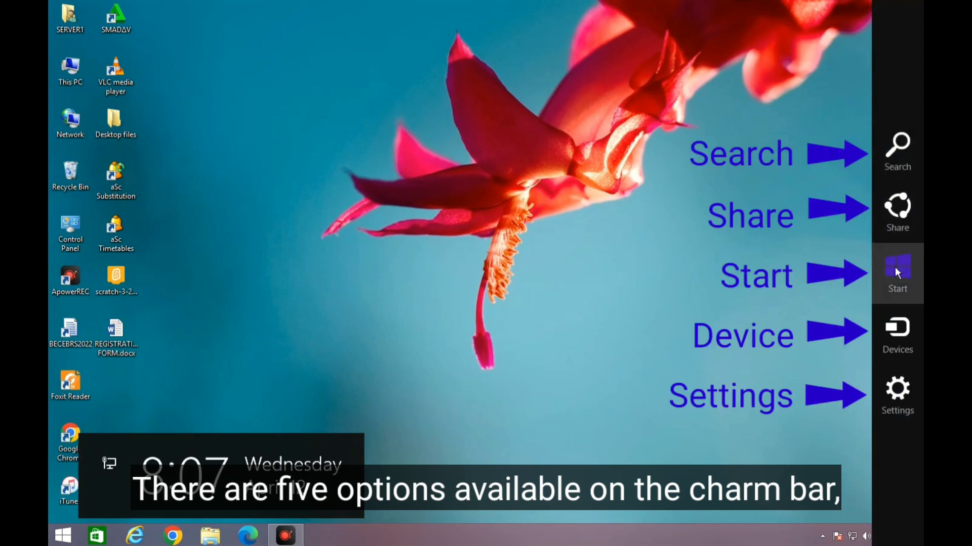
{"action": "mouse_move", "coordinate": [896, 151]}
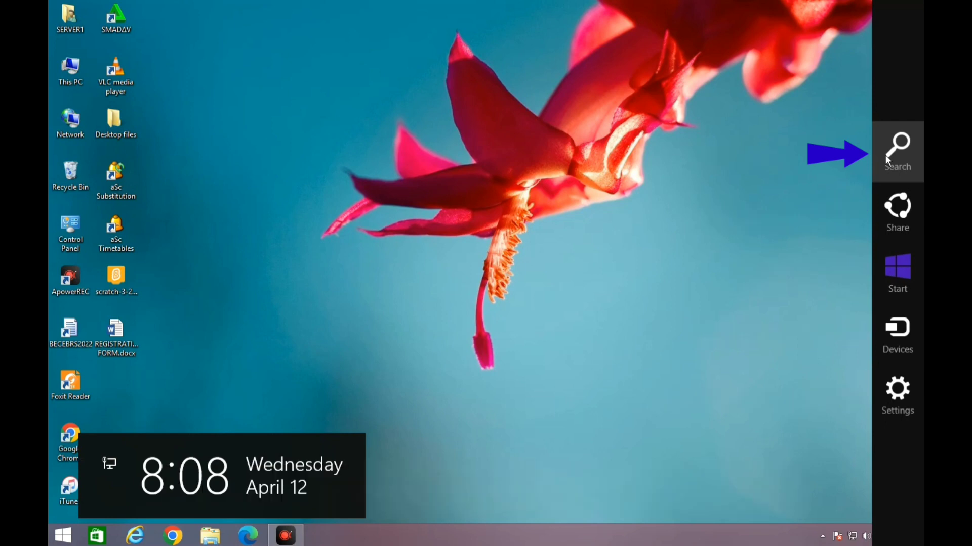
{"action": "left_click", "coordinate": [897, 149]}
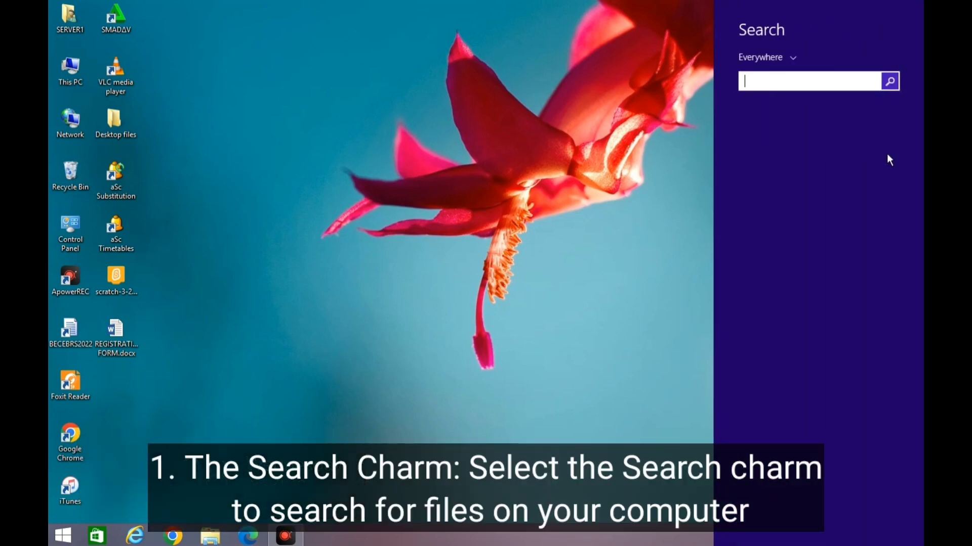
{"action": "type", "text": "CHrome"}
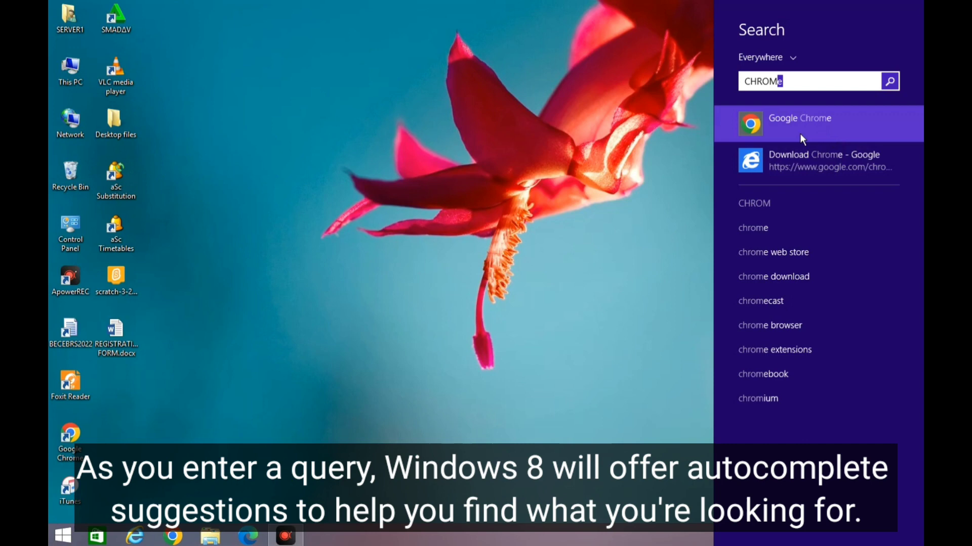
{"action": "mouse_move", "coordinate": [805, 161]}
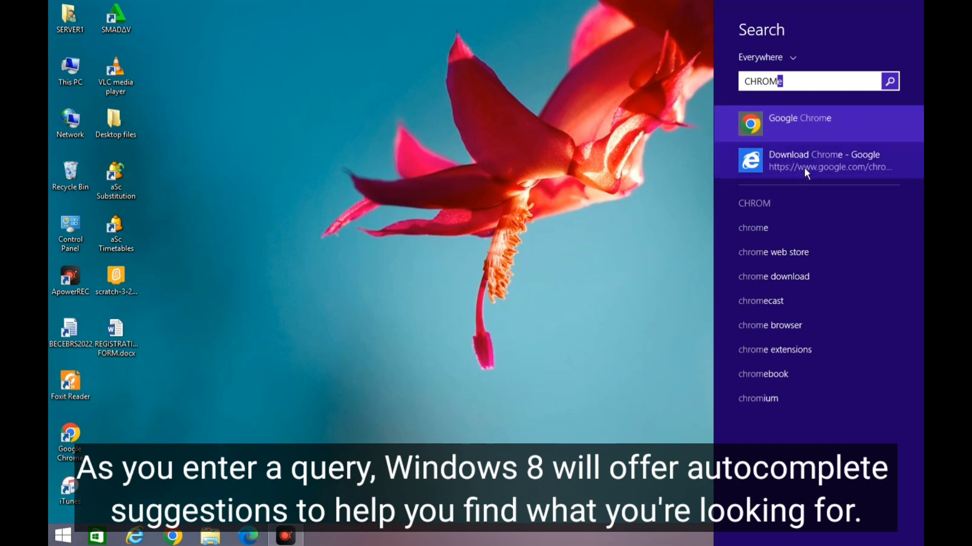
{"action": "mouse_move", "coordinate": [776, 277]}
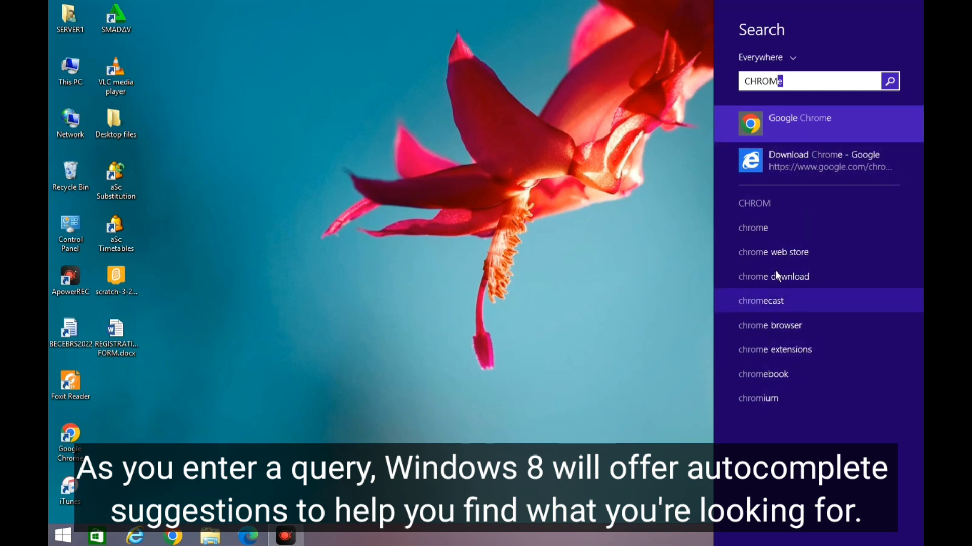
{"action": "mouse_move", "coordinate": [680, 196]}
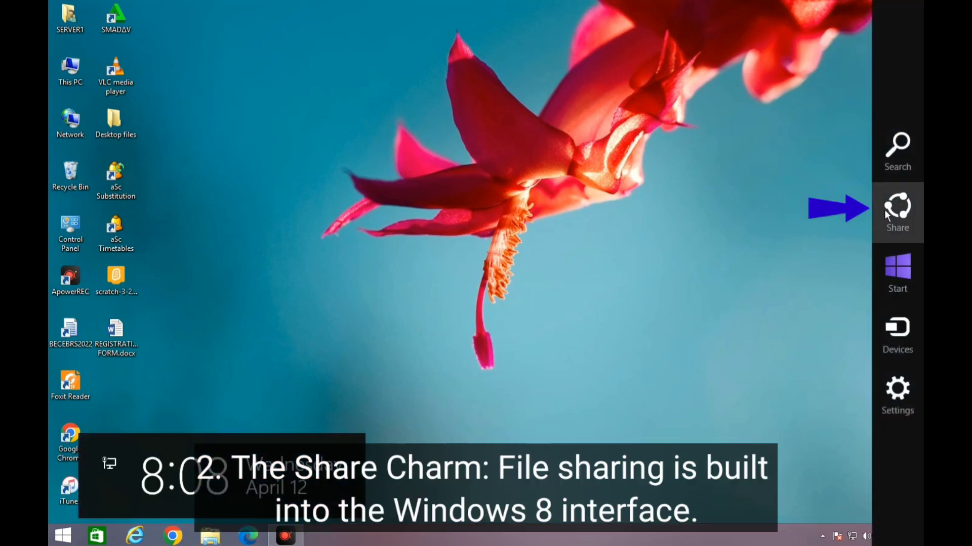
{"action": "left_click", "coordinate": [897, 210]}
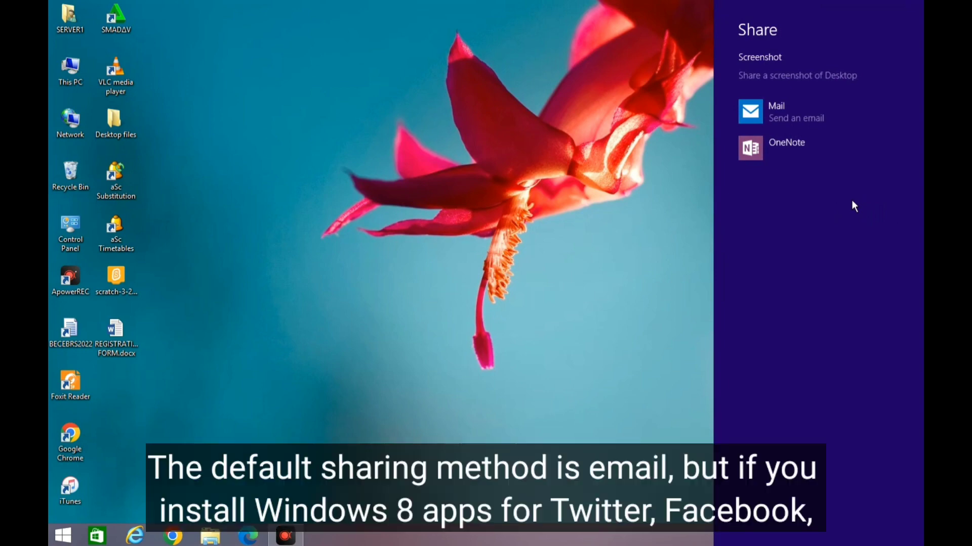
{"action": "mouse_move", "coordinate": [695, 288]}
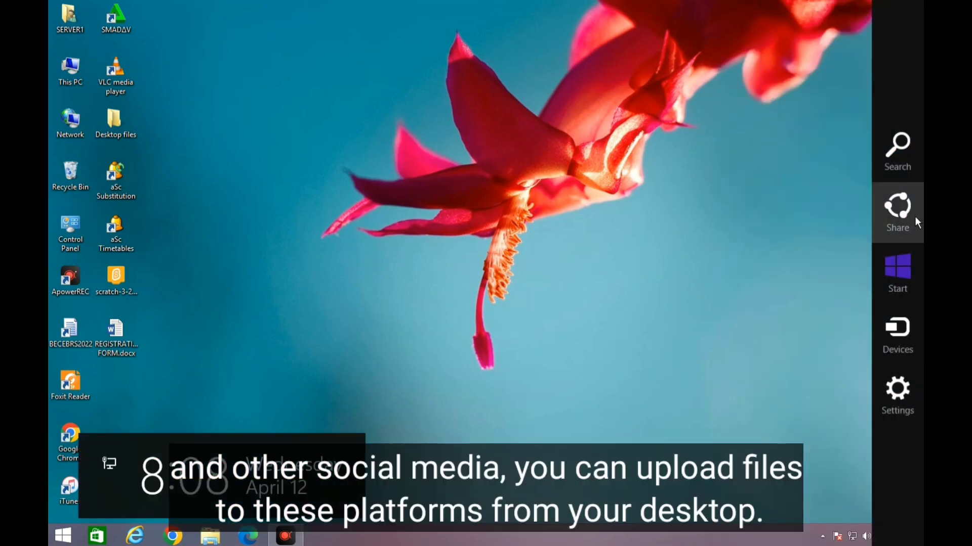
{"action": "left_click", "coordinate": [897, 211]}
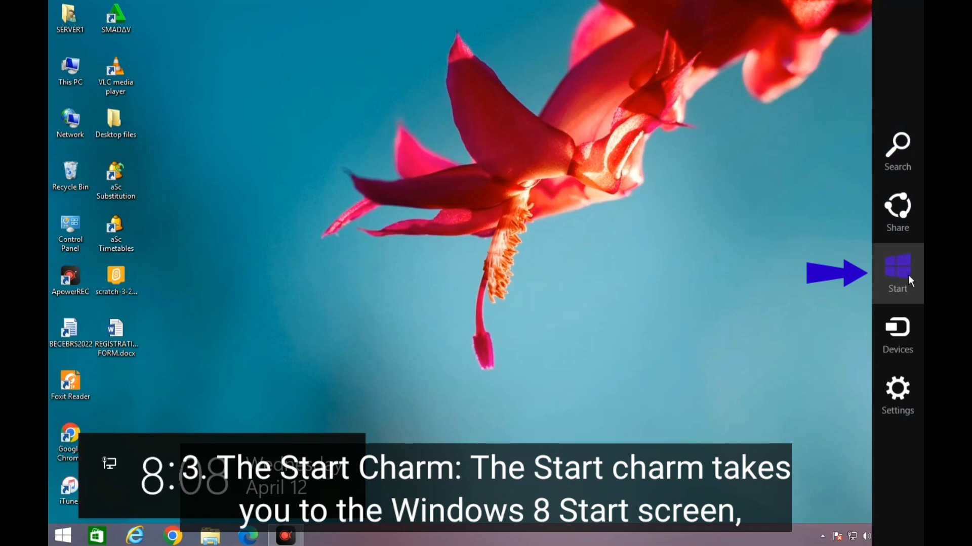
{"action": "left_click", "coordinate": [897, 272]}
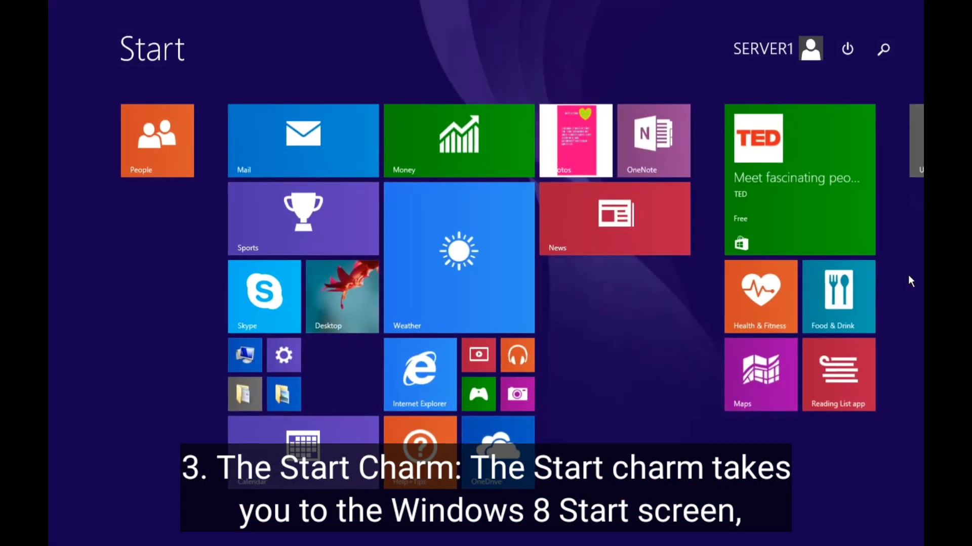
{"action": "mouse_move", "coordinate": [694, 397]}
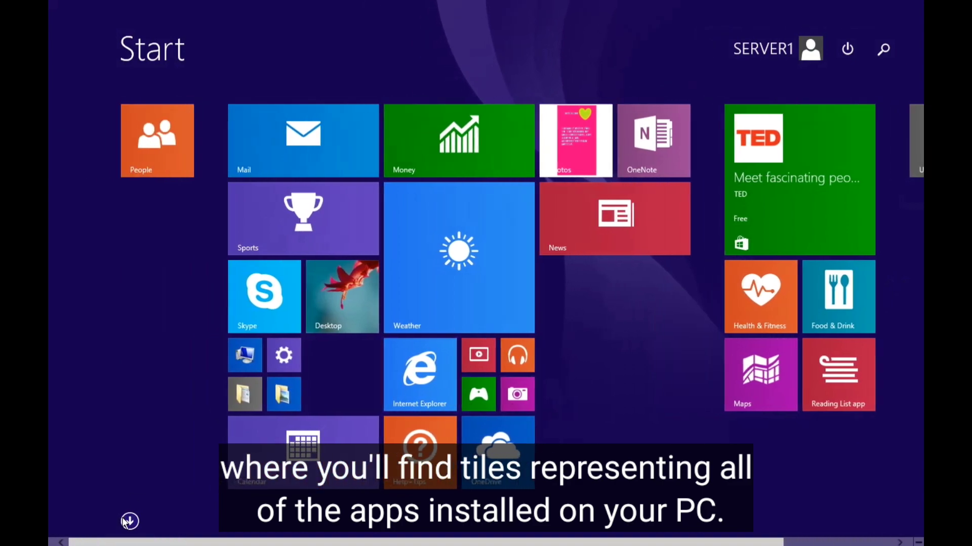
{"action": "left_click", "coordinate": [130, 520]}
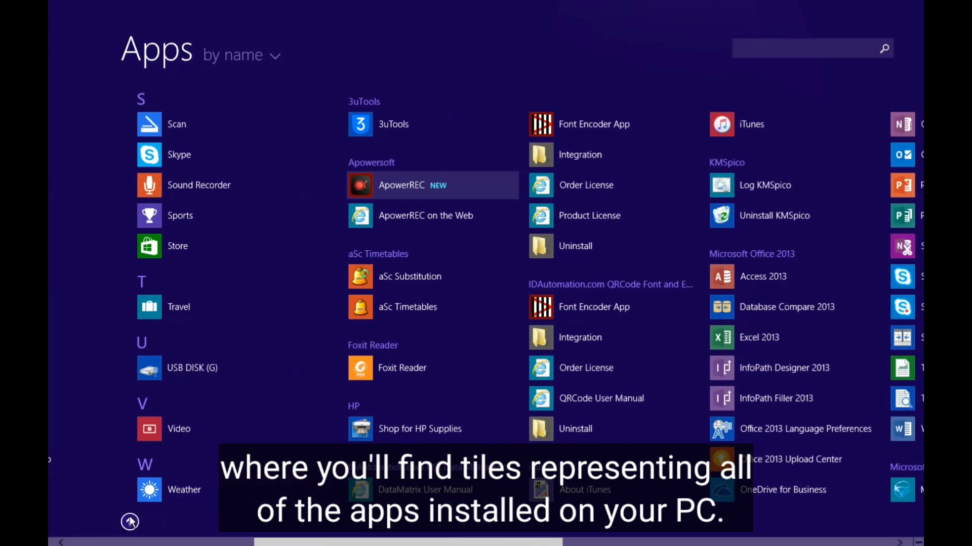
{"action": "scroll", "scroll_direction": "right", "scroll_amount": 3}
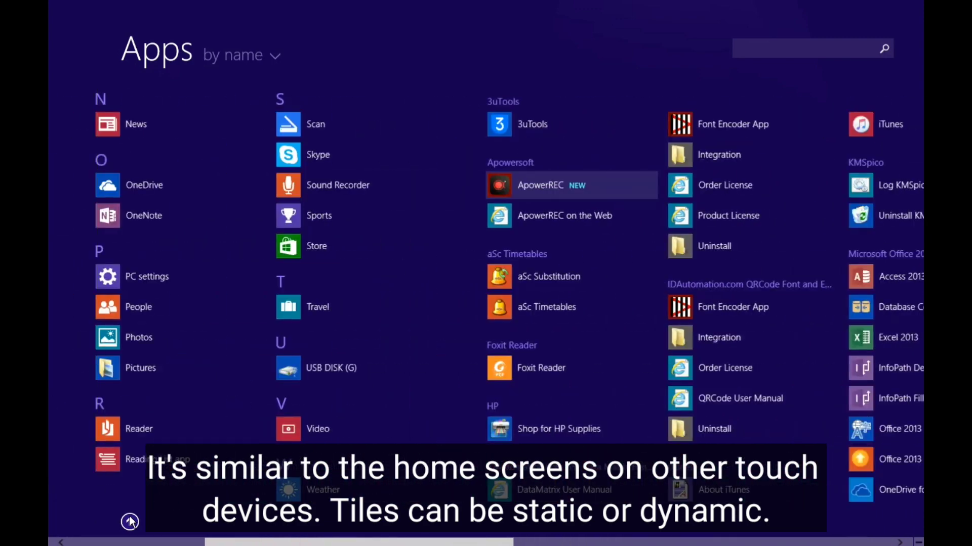
{"action": "left_click", "coordinate": [129, 521]}
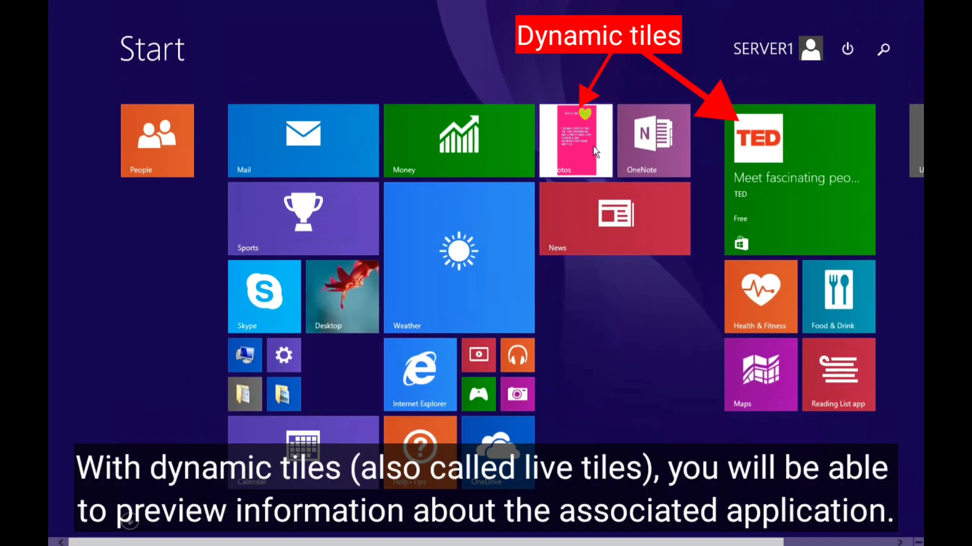
{"action": "mouse_move", "coordinate": [567, 156]}
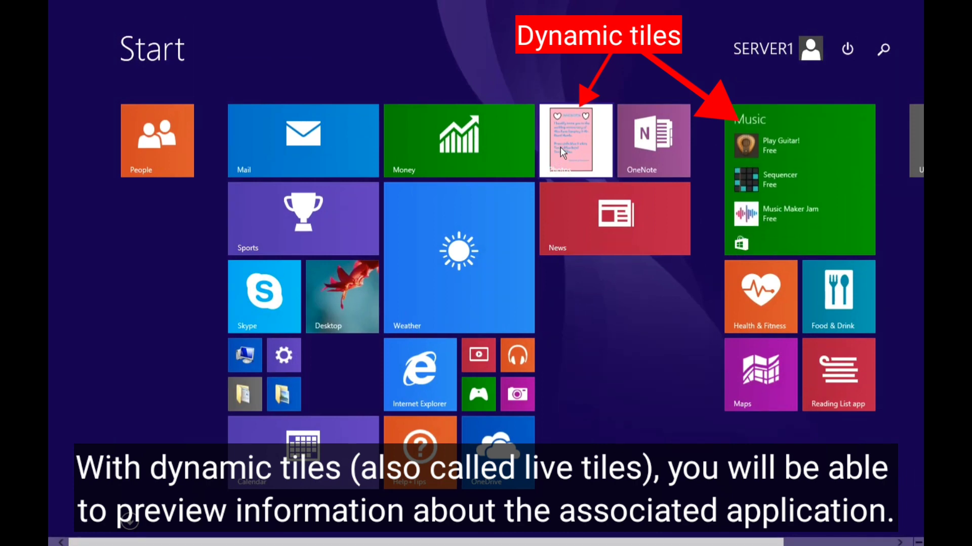
{"action": "mouse_move", "coordinate": [871, 201]}
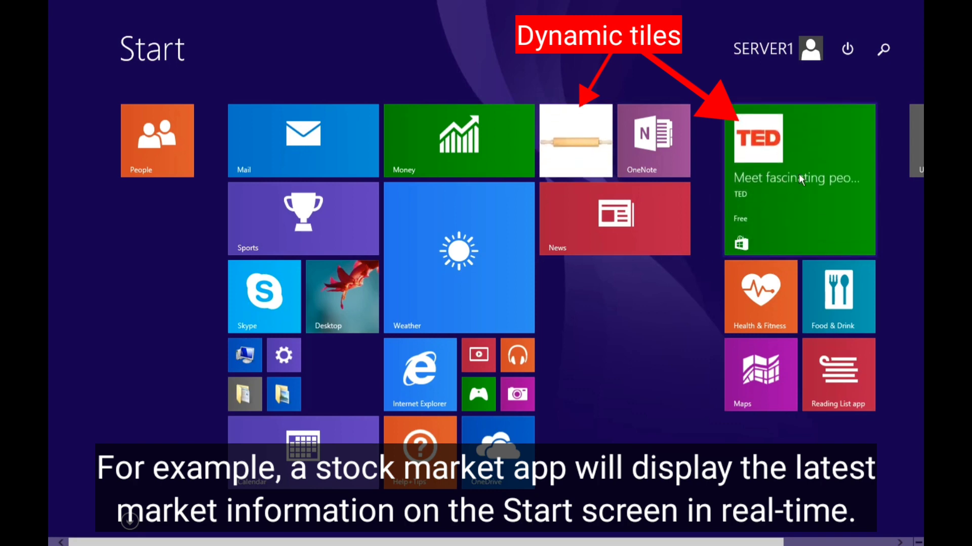
{"action": "mouse_move", "coordinate": [754, 209]}
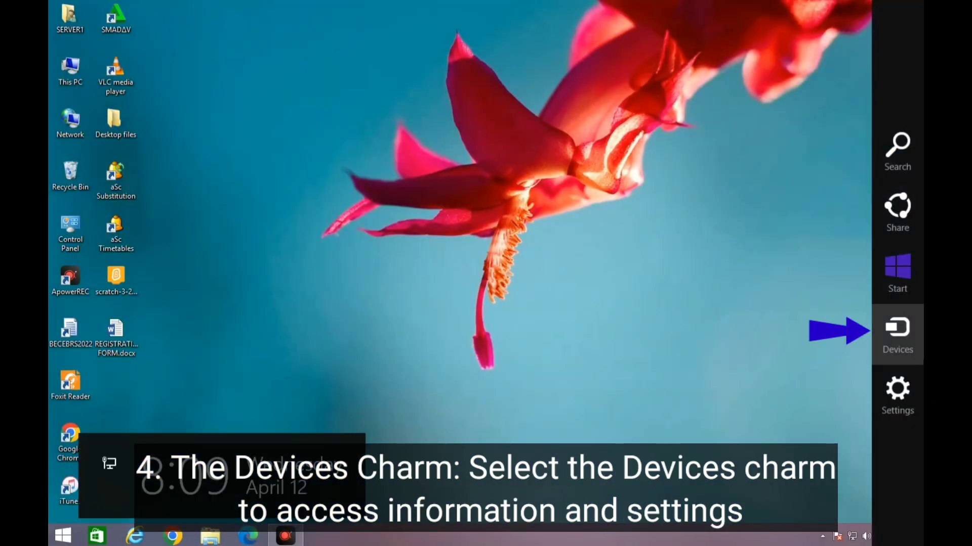
Step: Show the Devices charm's Play, Print and Project options and view the Project modes, then return to the desktop
{"action": "left_click", "coordinate": [897, 335]}
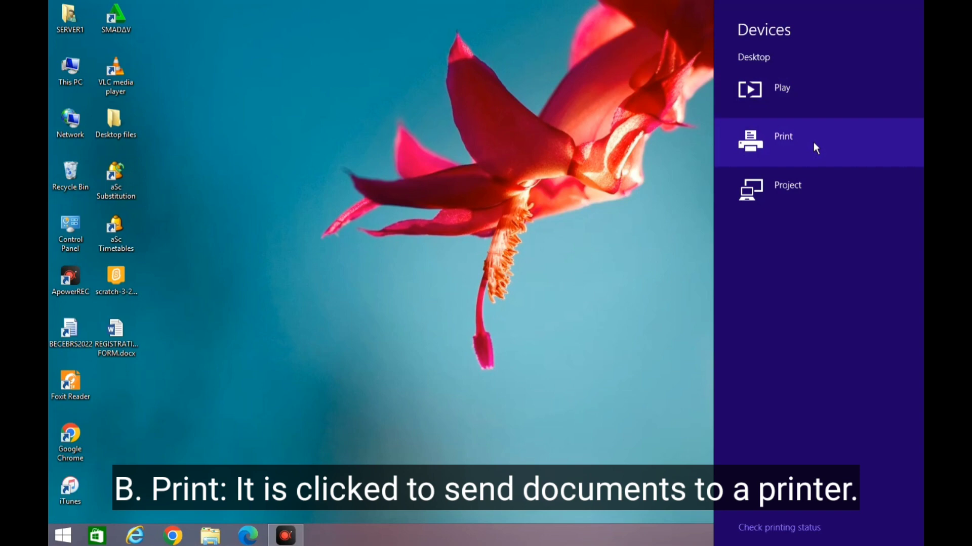
{"action": "mouse_move", "coordinate": [787, 189]}
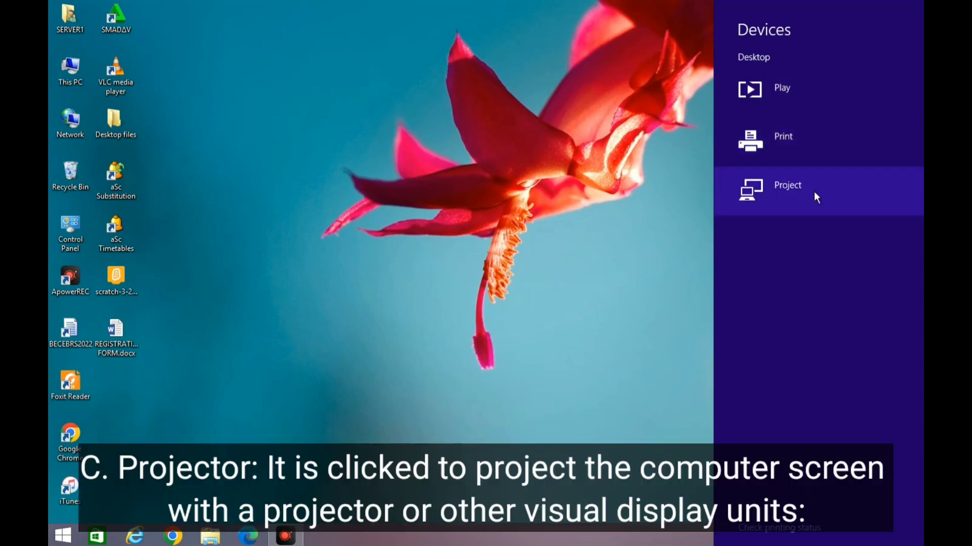
{"action": "left_click", "coordinate": [787, 189]}
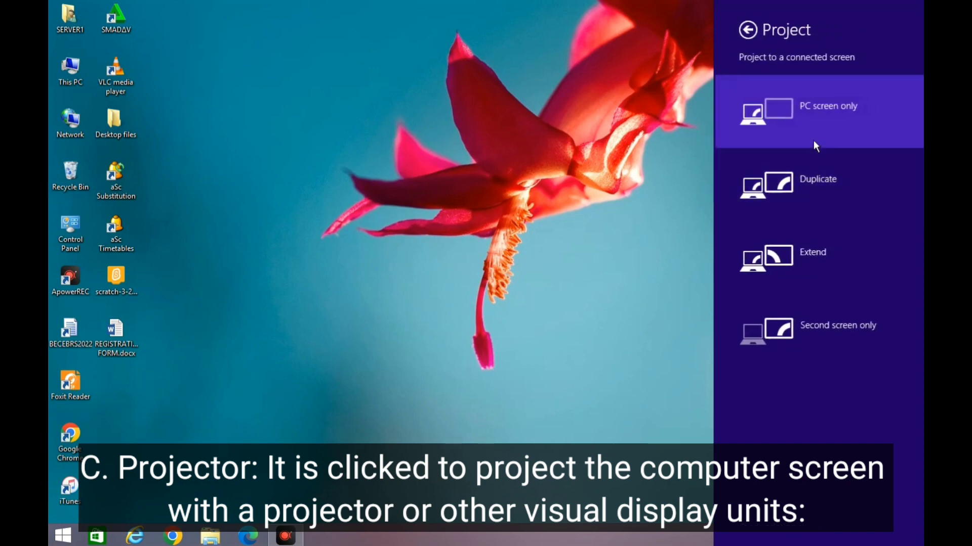
{"action": "mouse_move", "coordinate": [811, 210]}
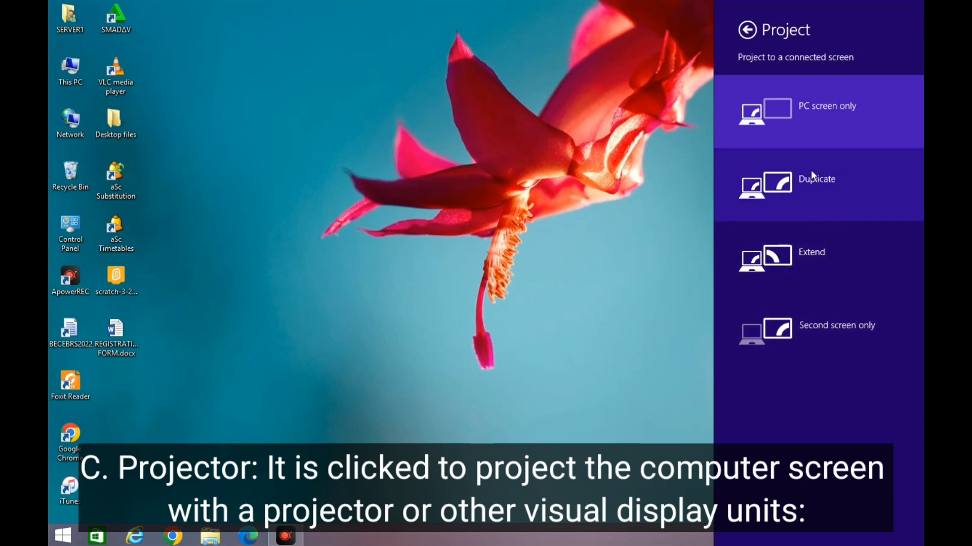
{"action": "left_click", "coordinate": [746, 29]}
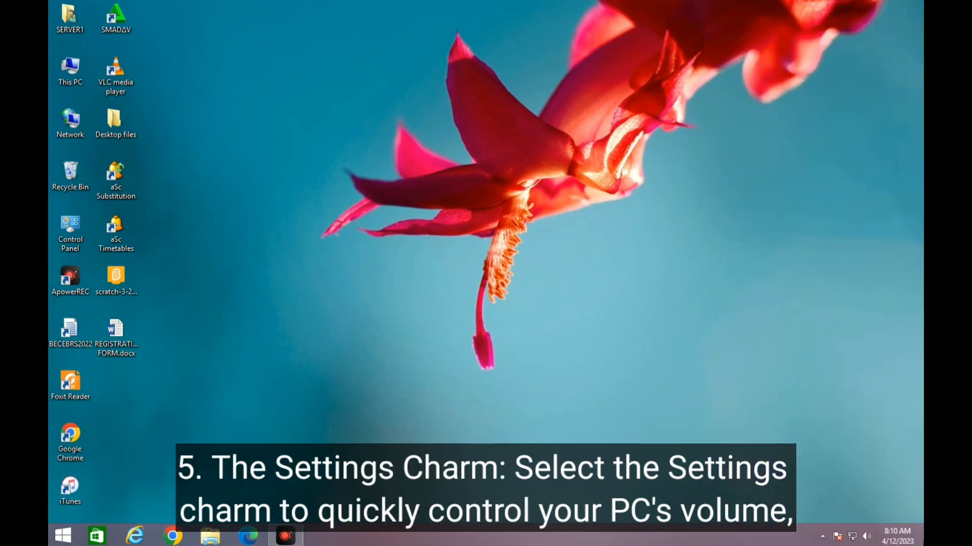
{"action": "mouse_move", "coordinate": [897, 396]}
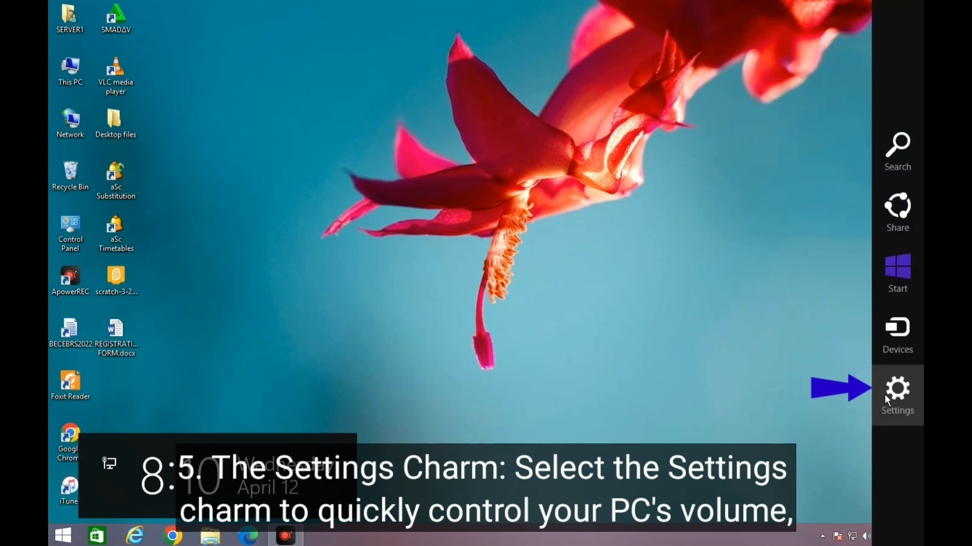
Step: Show the Settings charm's shortcuts and quick settings, then launch PC settings via Change PC settings
{"action": "left_click", "coordinate": [896, 393]}
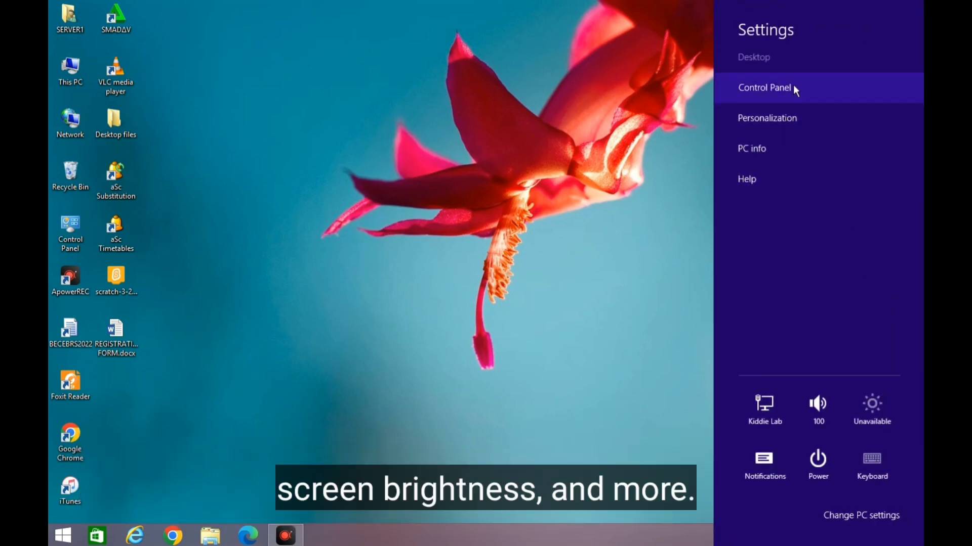
{"action": "left_click", "coordinate": [818, 404]}
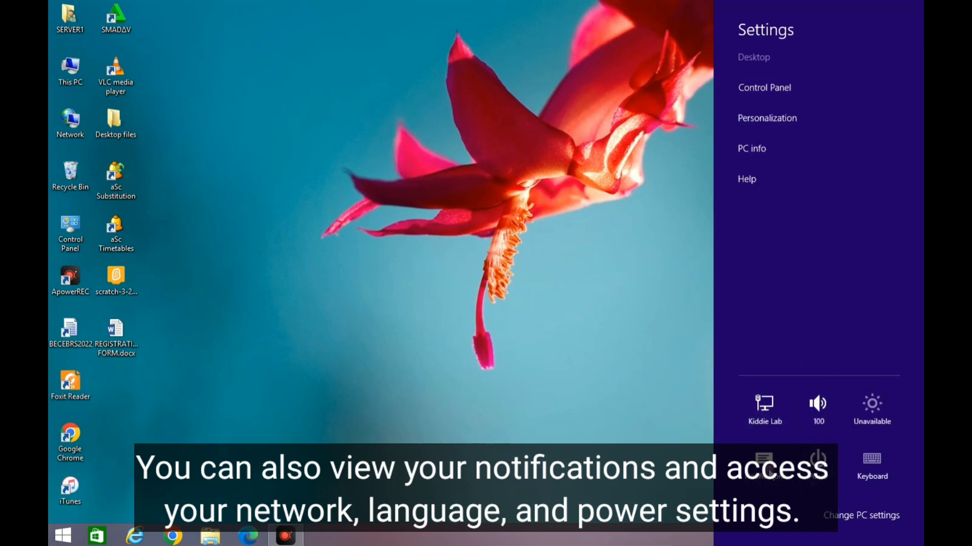
{"action": "mouse_move", "coordinate": [747, 179]}
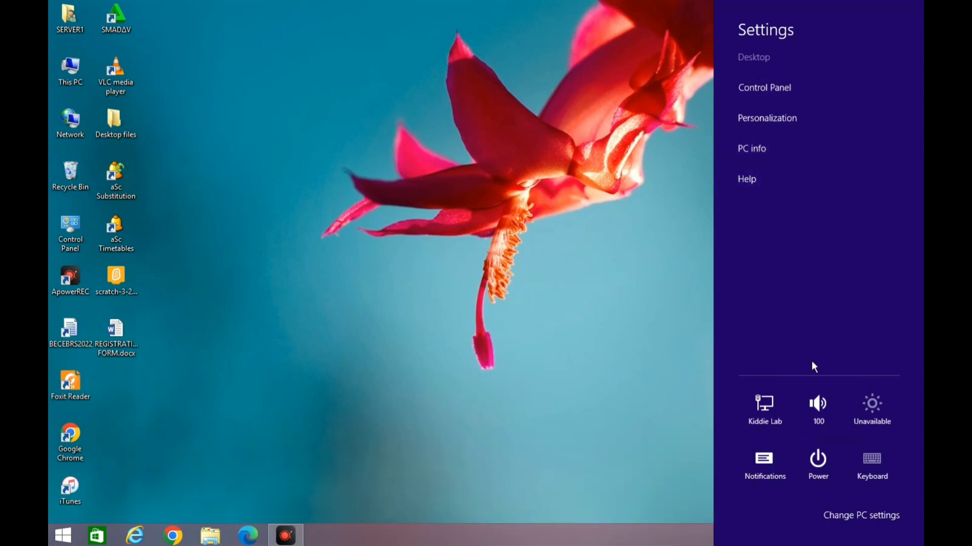
{"action": "left_click", "coordinate": [860, 515]}
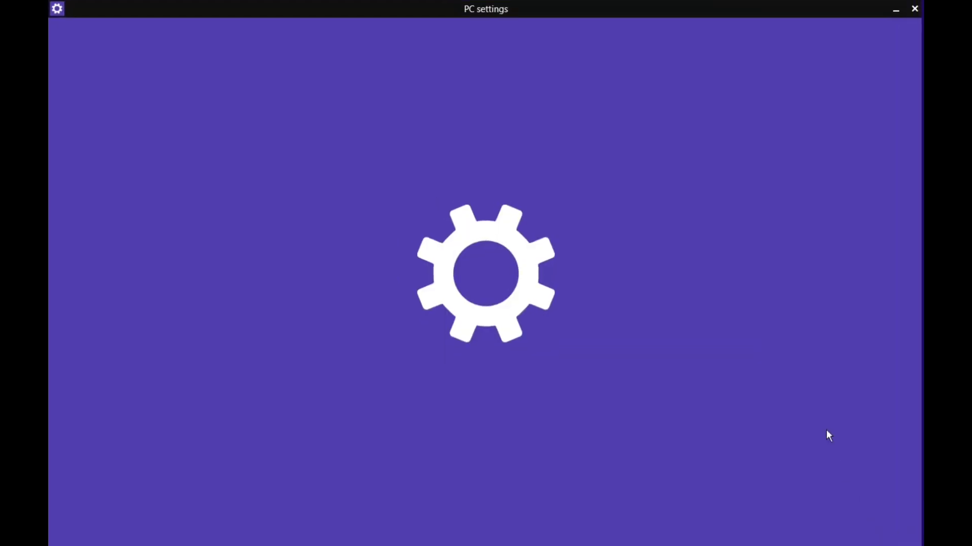